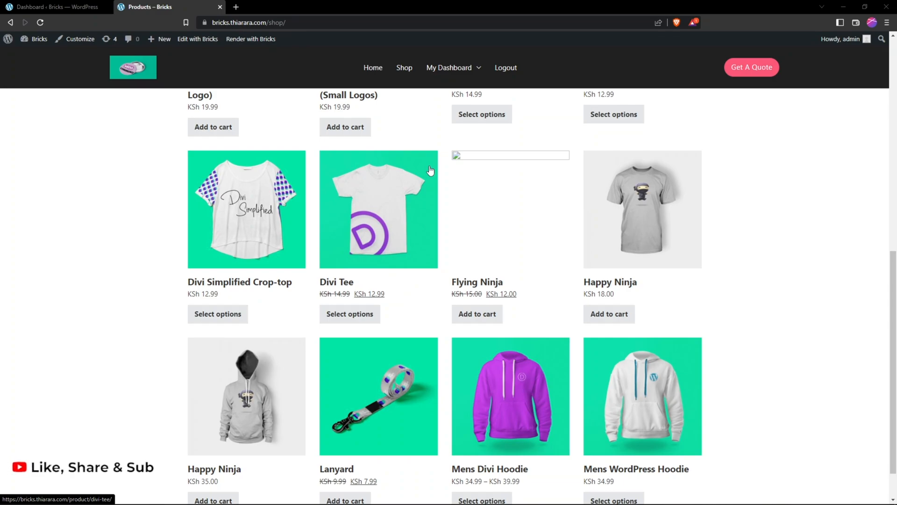
{"action": "mouse_move", "coordinate": [408, 174]}
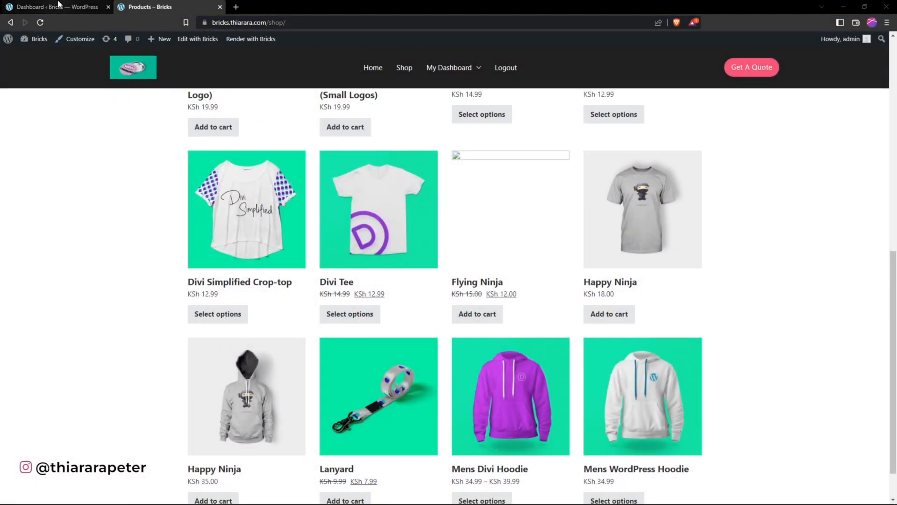
Step: Open the Bricks Settings page from the WordPress dashboard sidebar
{"action": "left_click", "coordinate": [54, 7]}
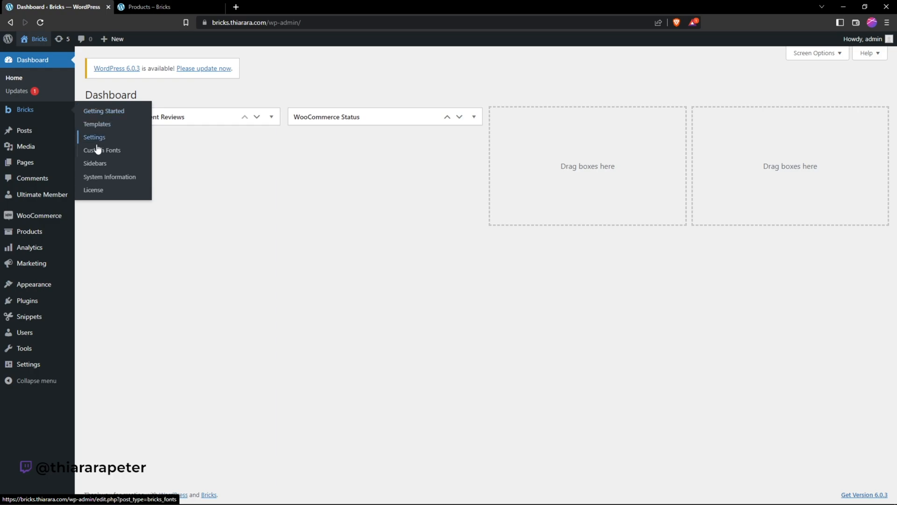
{"action": "mouse_move", "coordinate": [98, 124]}
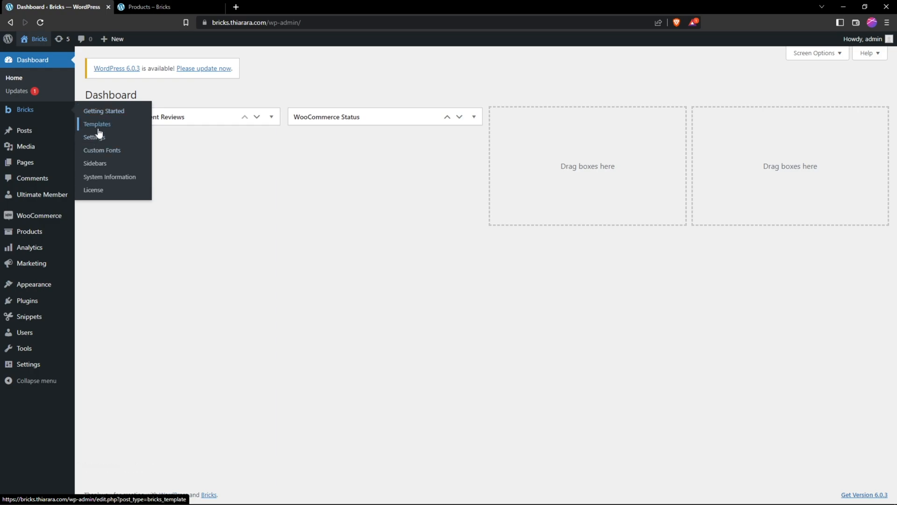
{"action": "left_click", "coordinate": [97, 124]}
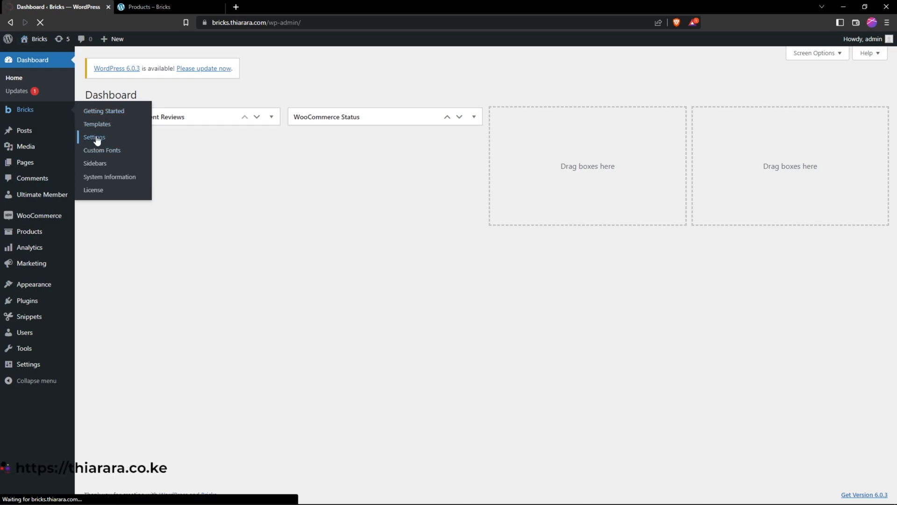
{"action": "left_click", "coordinate": [94, 138]}
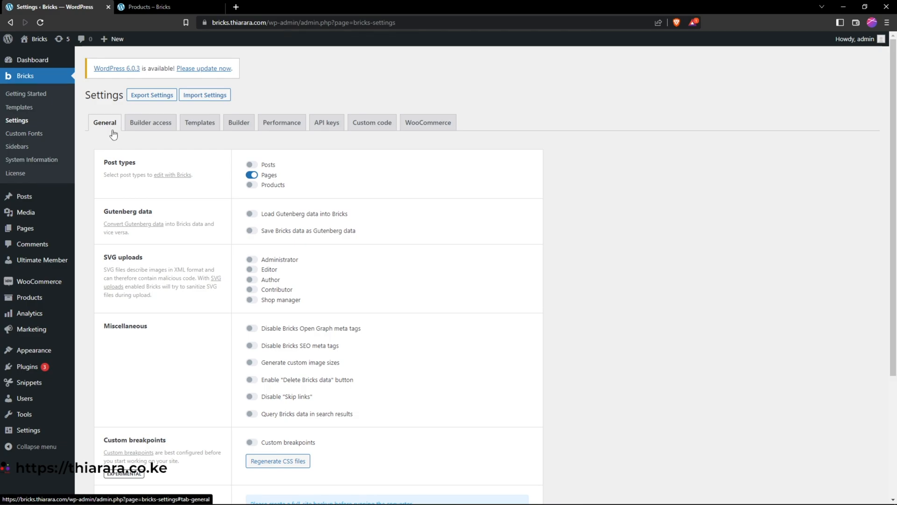
Step: Set the WooCommerce Product badge "Sale" to Text, then return to the shop page
{"action": "left_click", "coordinate": [427, 123]}
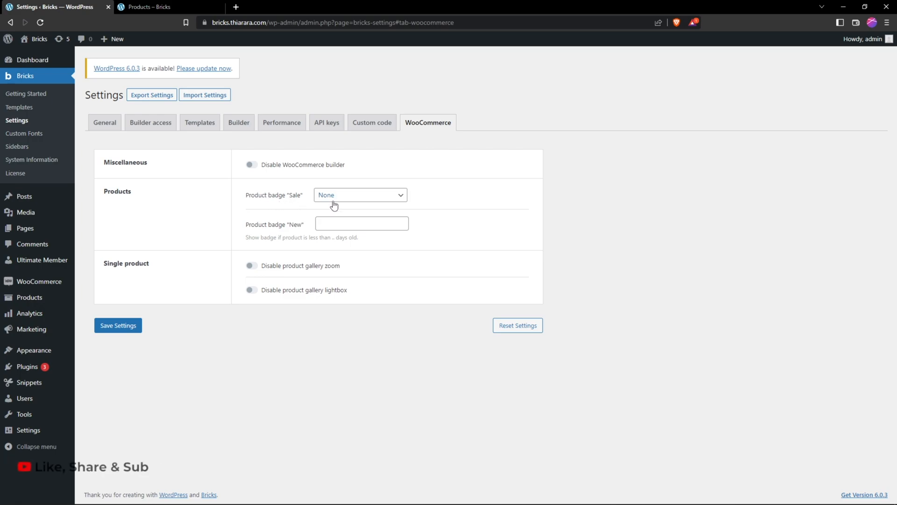
{"action": "left_click", "coordinate": [360, 195]}
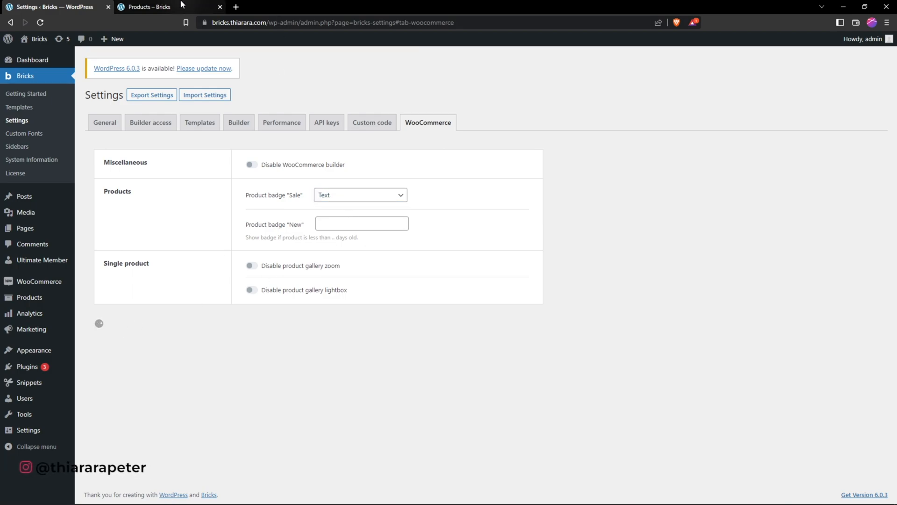
{"action": "mouse_move", "coordinate": [148, 6]}
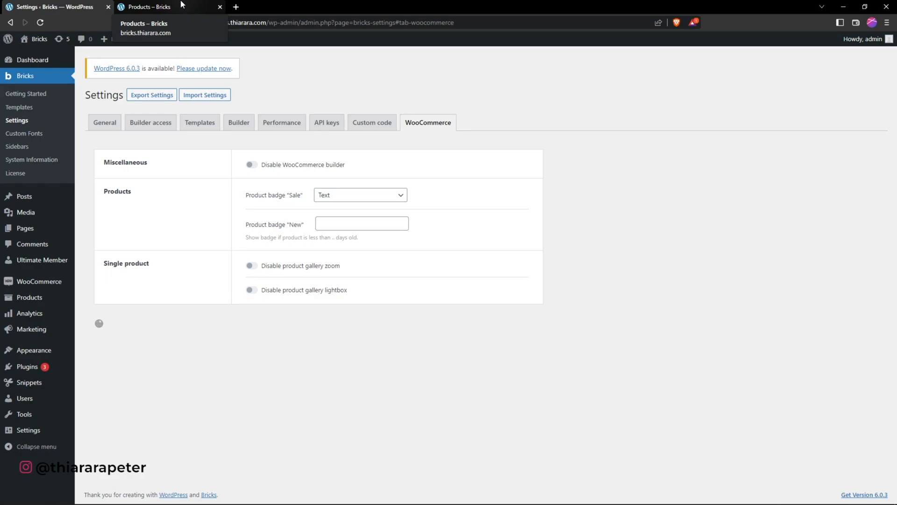
{"action": "left_click", "coordinate": [151, 6]}
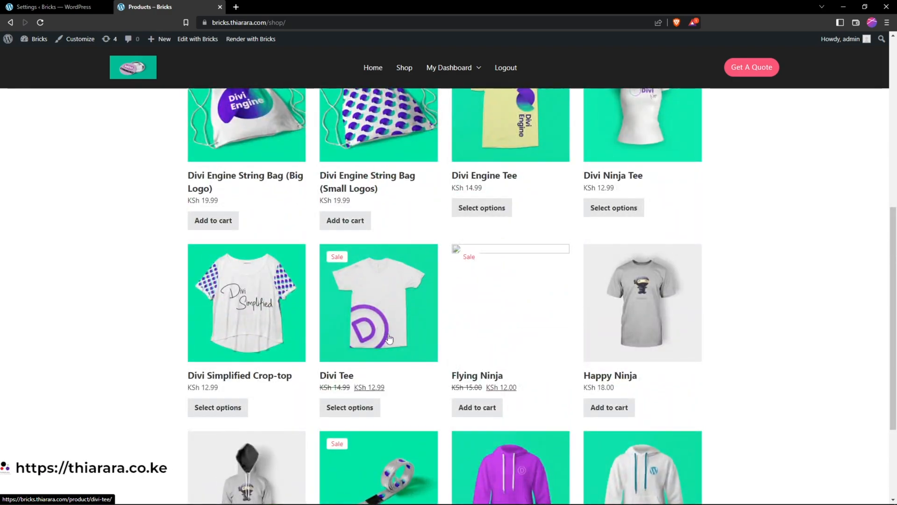
Step: Scroll the shop page to check Sale badges on Divi Tee, Flying Ninja and Lanyard
{"action": "scroll", "scroll_direction": "down", "scroll_amount": 3}
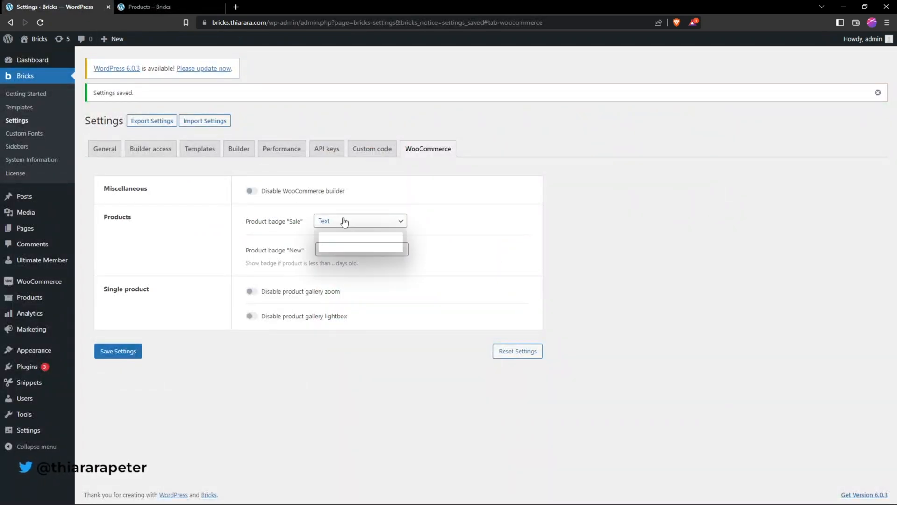
Step: Change the "Sale" badge to Percentage, save settings, and go back to the shop page
{"action": "left_click", "coordinate": [359, 236]}
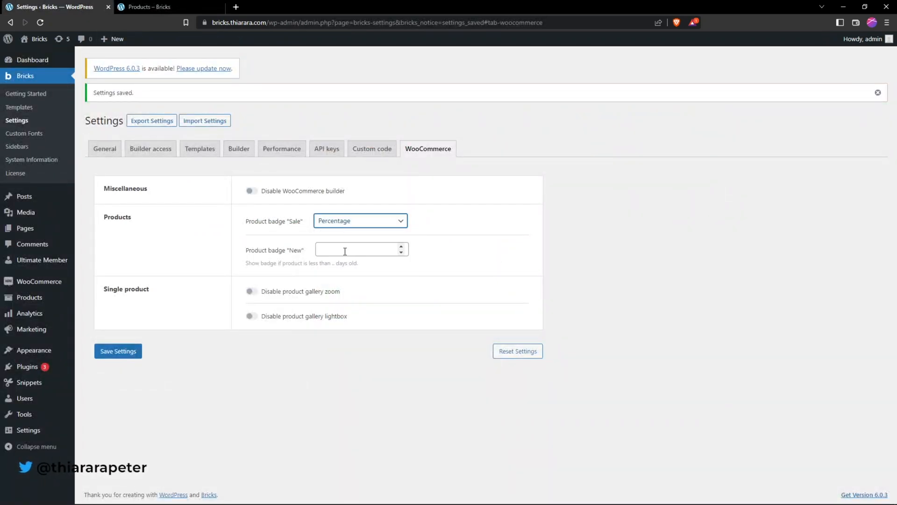
{"action": "left_click", "coordinate": [118, 351]}
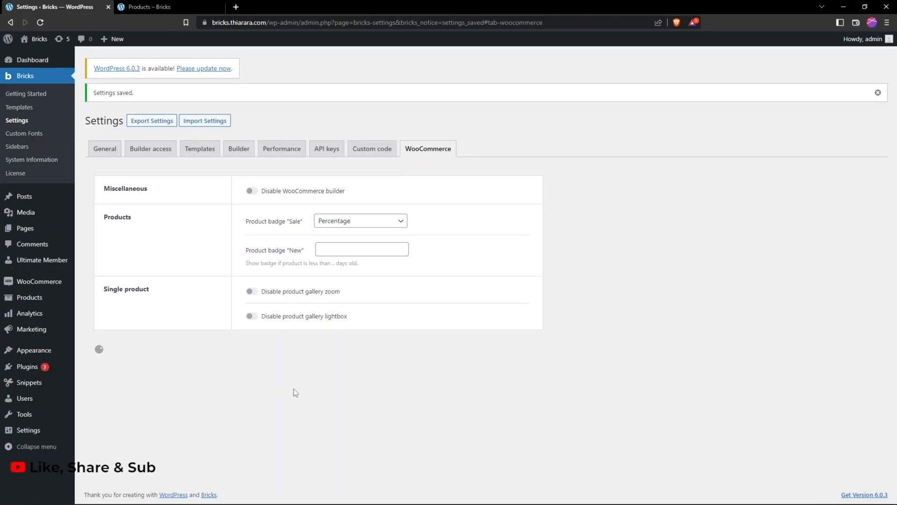
{"action": "left_click", "coordinate": [149, 6]}
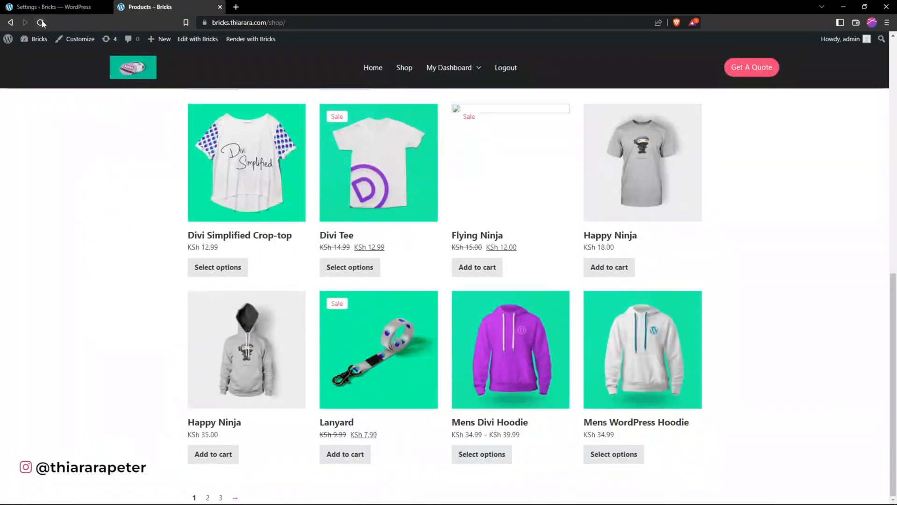
Step: Reload the shop page to see -13% and -20% percentage badges
{"action": "left_click", "coordinate": [40, 22]}
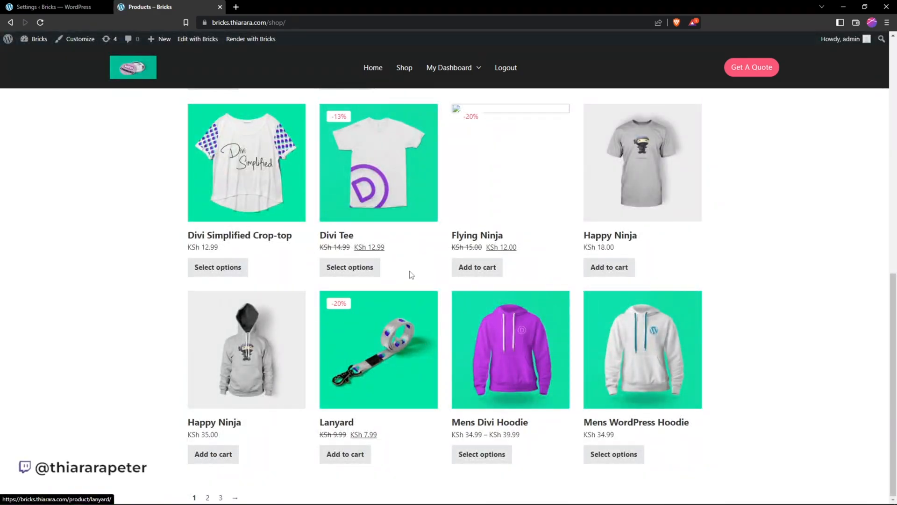
{"action": "mouse_move", "coordinate": [445, 129]}
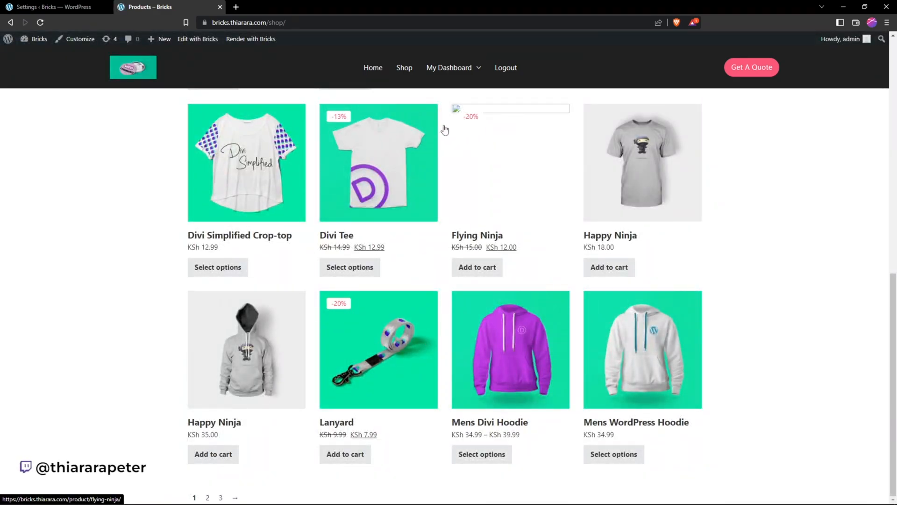
{"action": "mouse_move", "coordinate": [349, 319]}
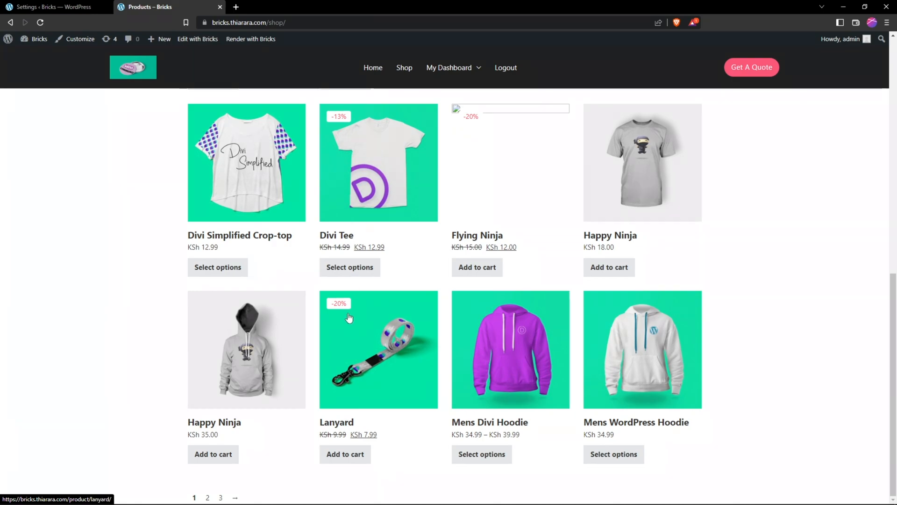